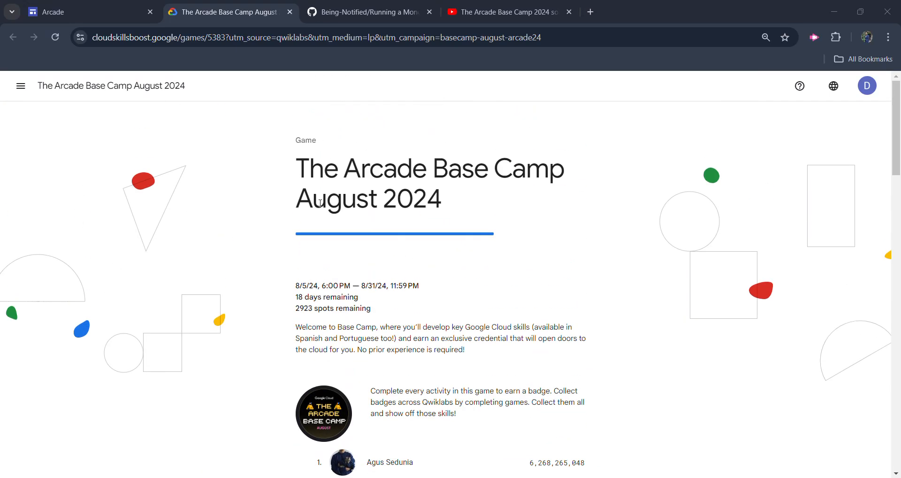
- Browse the Arcade Base Camp page and solutions playlist, landing on the MongoDB StatefulSets lab link
{"action": "scroll", "scroll_direction": "down", "scroll_amount": 3}
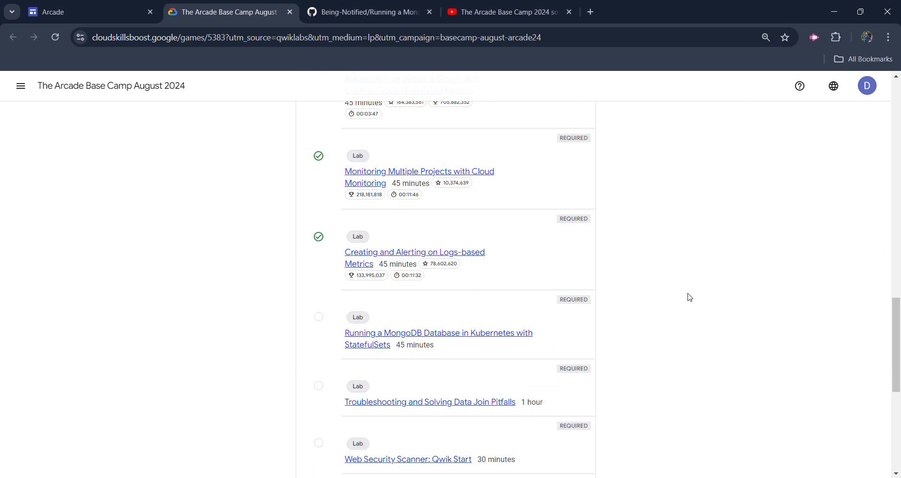
{"action": "mouse_move", "coordinate": [635, 305]}
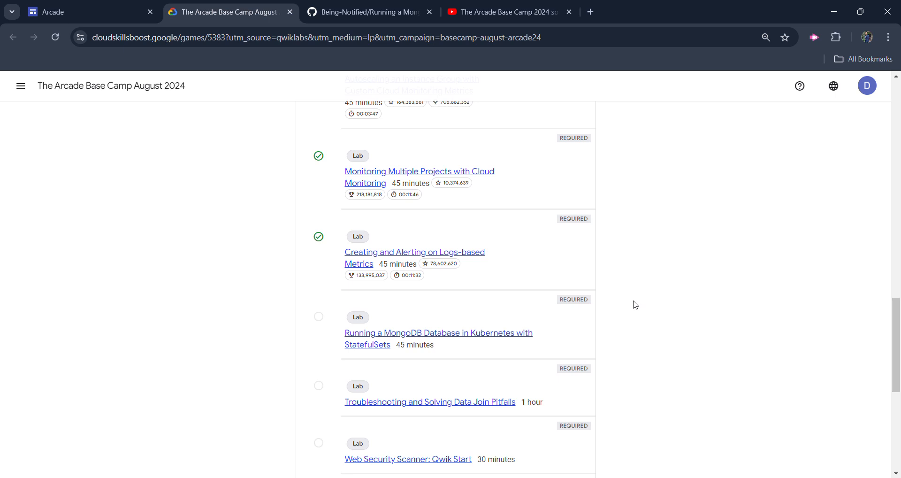
{"action": "mouse_move", "coordinate": [481, 303]}
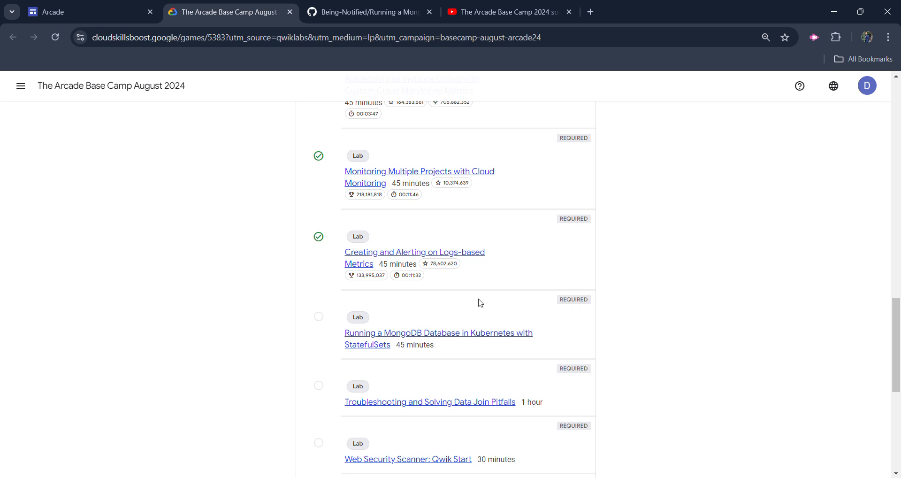
{"action": "scroll", "scroll_direction": "up", "scroll_amount": 3}
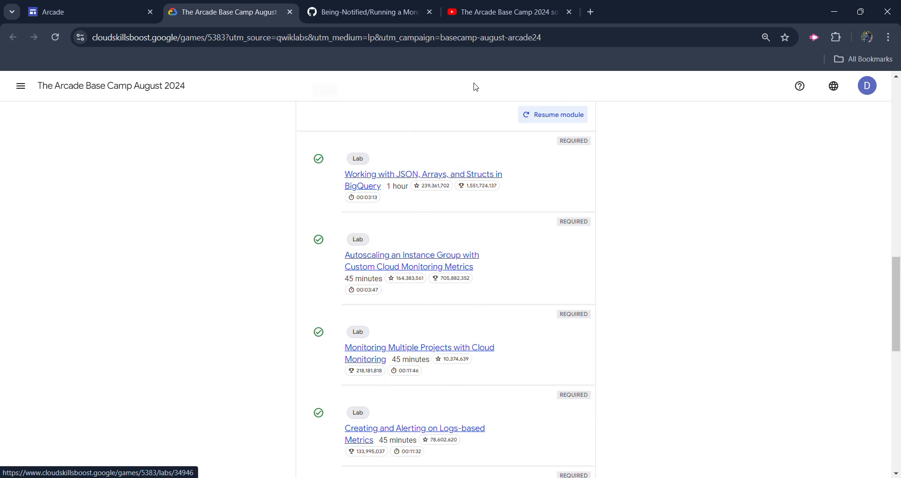
{"action": "left_click", "coordinate": [509, 11]}
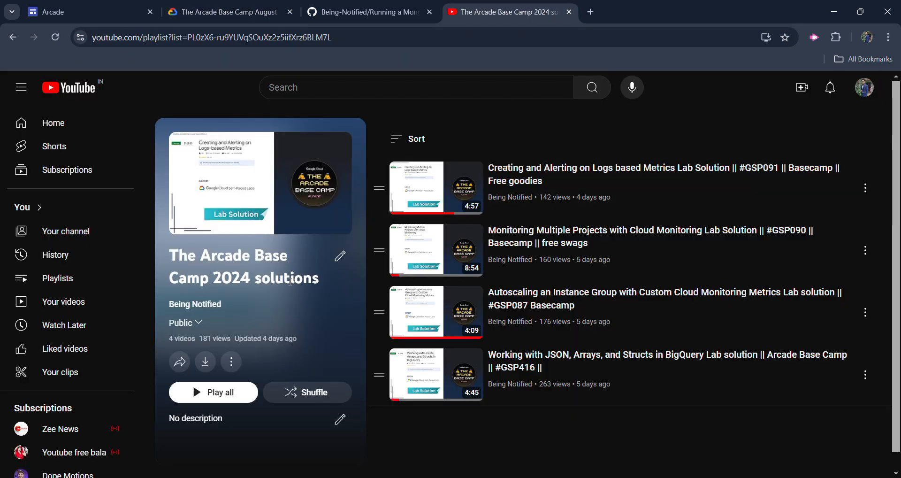
{"action": "mouse_move", "coordinate": [530, 343]}
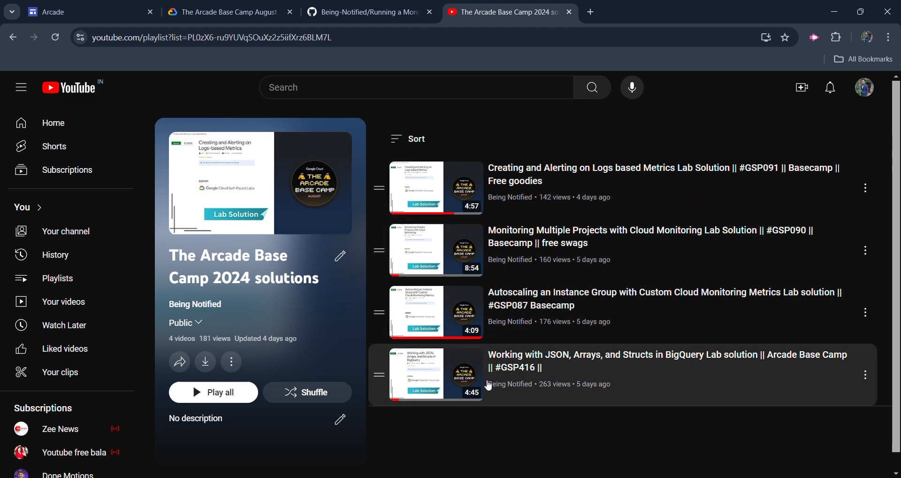
{"action": "left_click", "coordinate": [227, 11]}
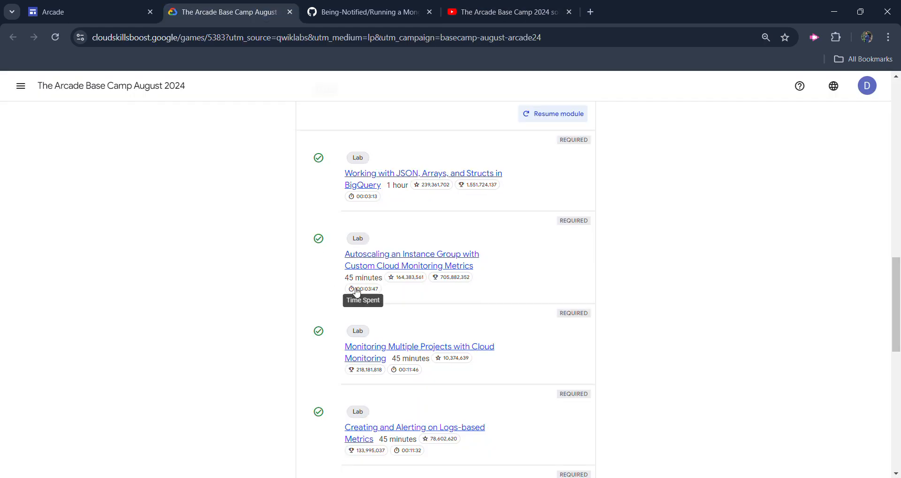
{"action": "scroll", "scroll_direction": "down", "scroll_amount": 3}
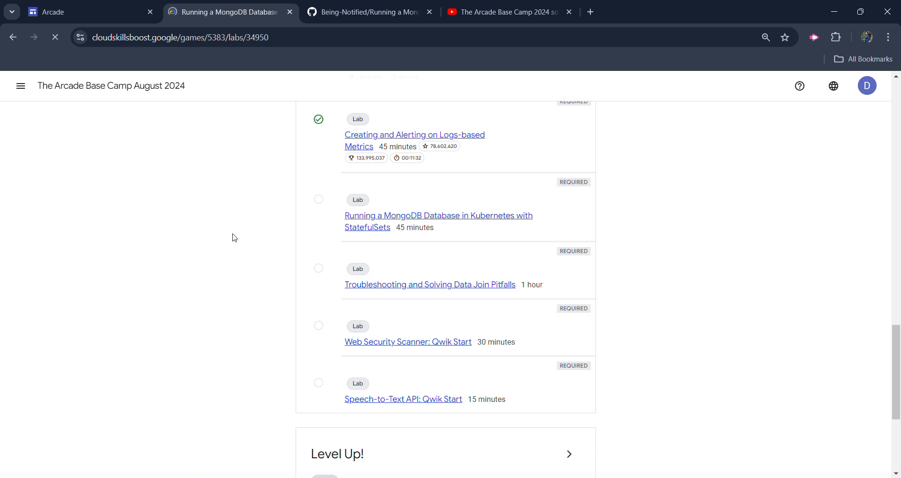
- Start the MongoDB StatefulSets lab and copy its generated student password
{"action": "left_click", "coordinate": [438, 221]}
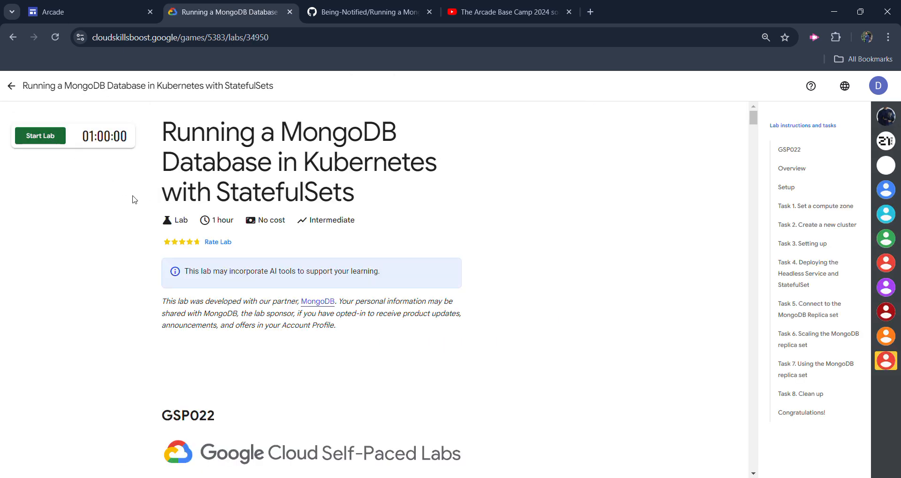
{"action": "mouse_move", "coordinate": [90, 193]}
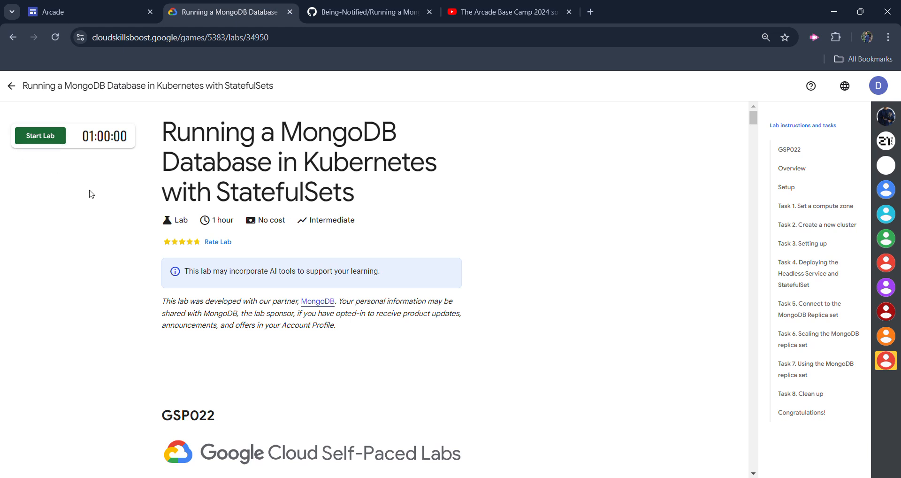
{"action": "left_click", "coordinate": [39, 136]}
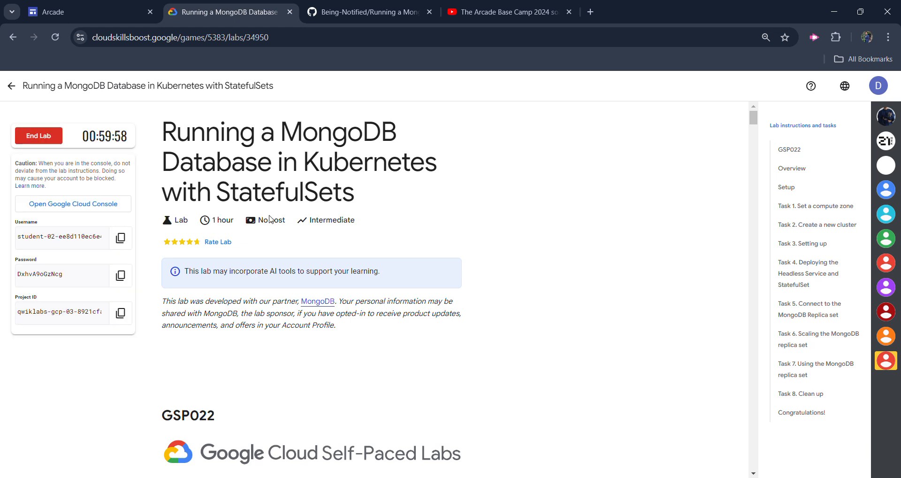
{"action": "mouse_move", "coordinate": [273, 216]}
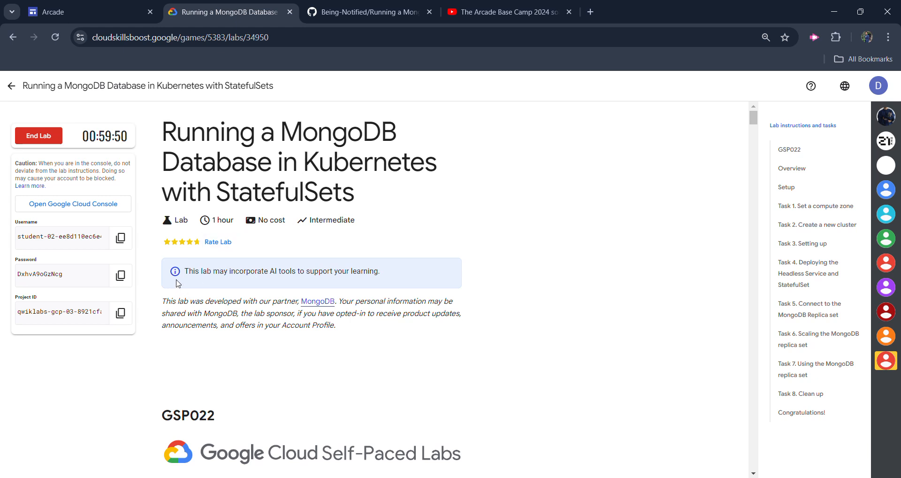
{"action": "mouse_move", "coordinate": [119, 275]}
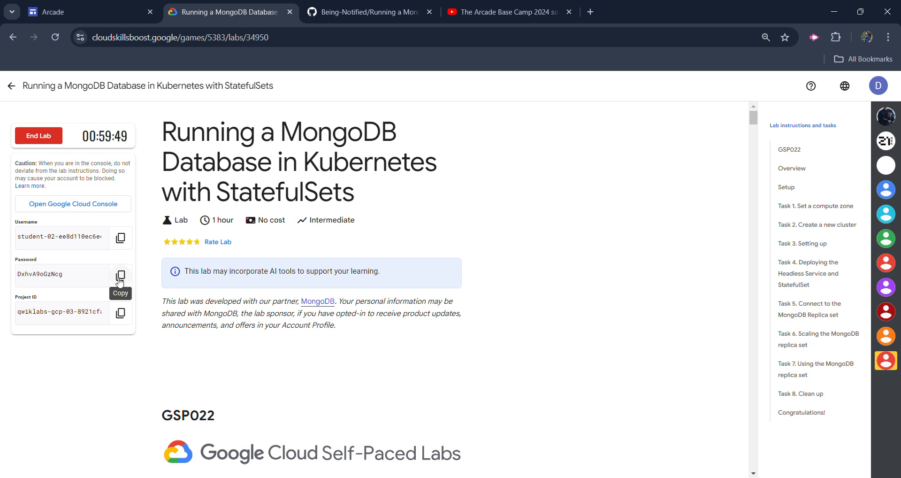
{"action": "left_click", "coordinate": [120, 275]}
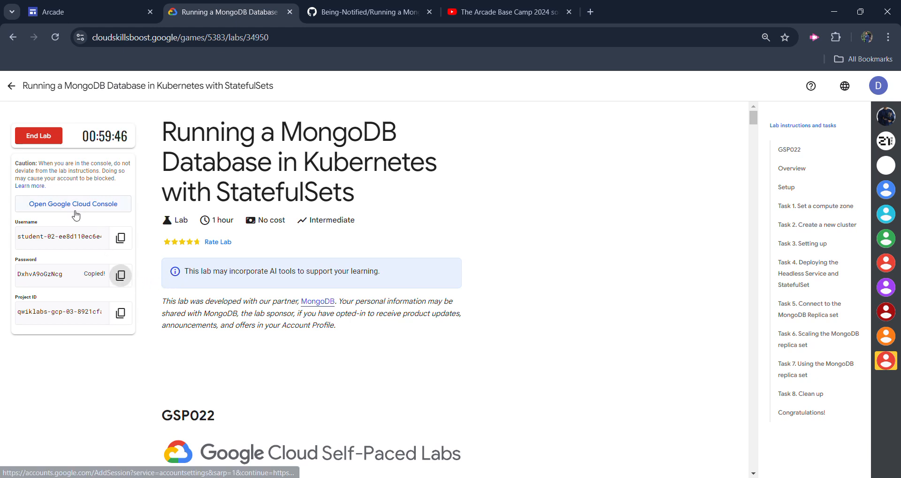
- Open the Cloud Console in an incognito window and sign in with the student email and password
{"action": "right_click", "coordinate": [74, 204]}
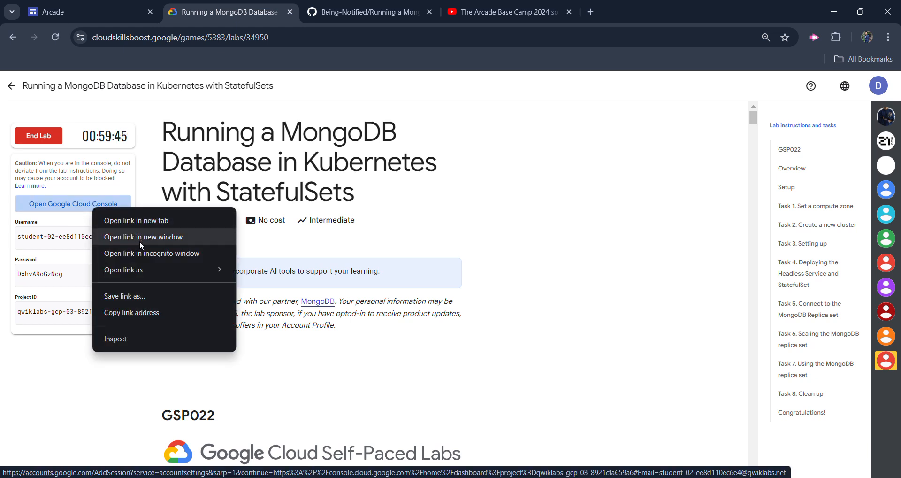
{"action": "left_click", "coordinate": [152, 254]}
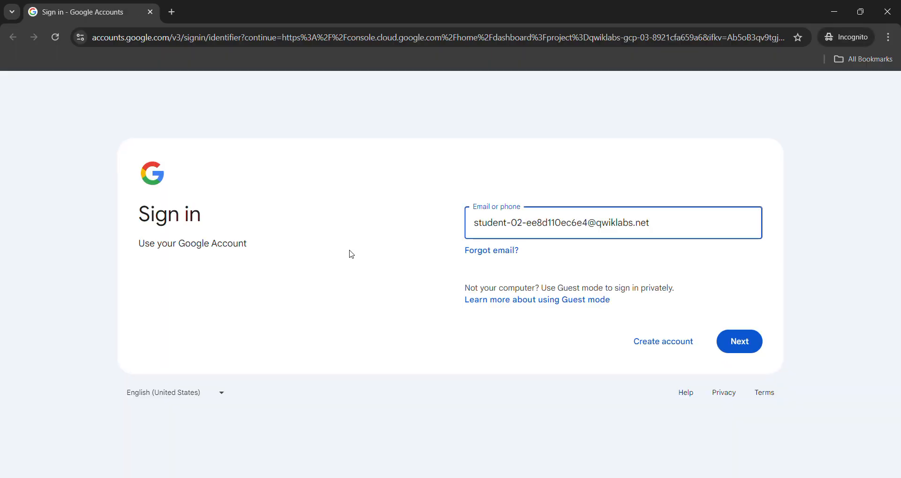
{"action": "left_click", "coordinate": [738, 340]}
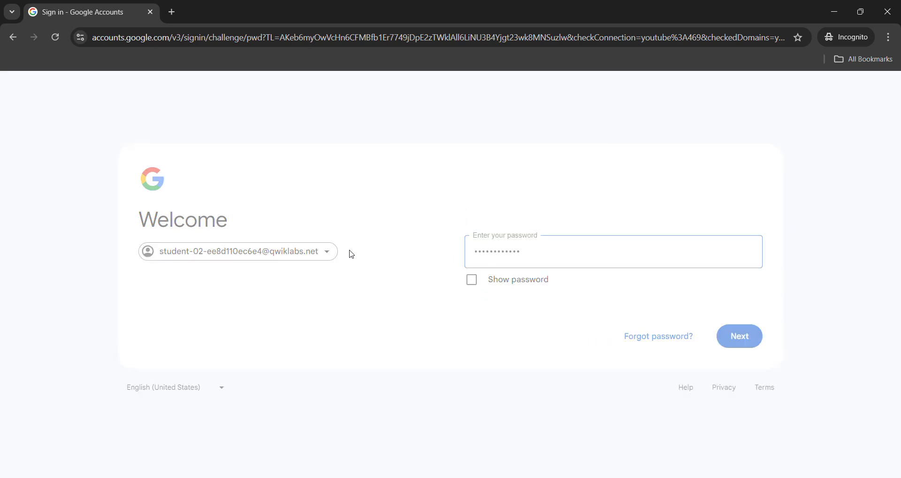
{"action": "left_click", "coordinate": [738, 337]}
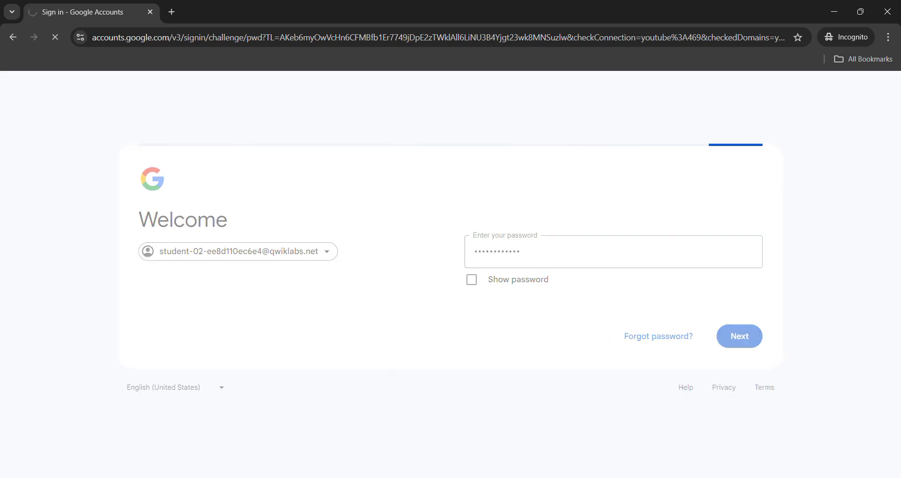
- Return to the lab page and reselect the password and console link for the sign-in
{"action": "left_click", "coordinate": [230, 12]}
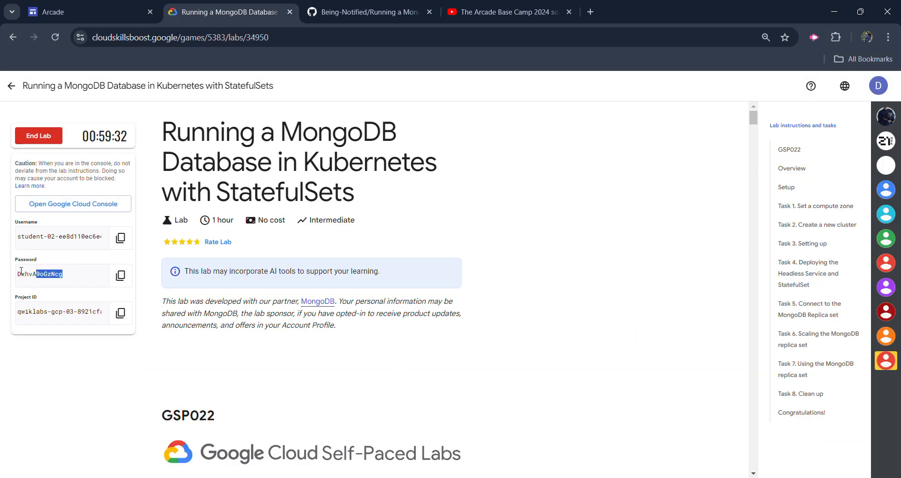
{"action": "left_click", "coordinate": [191, 357]}
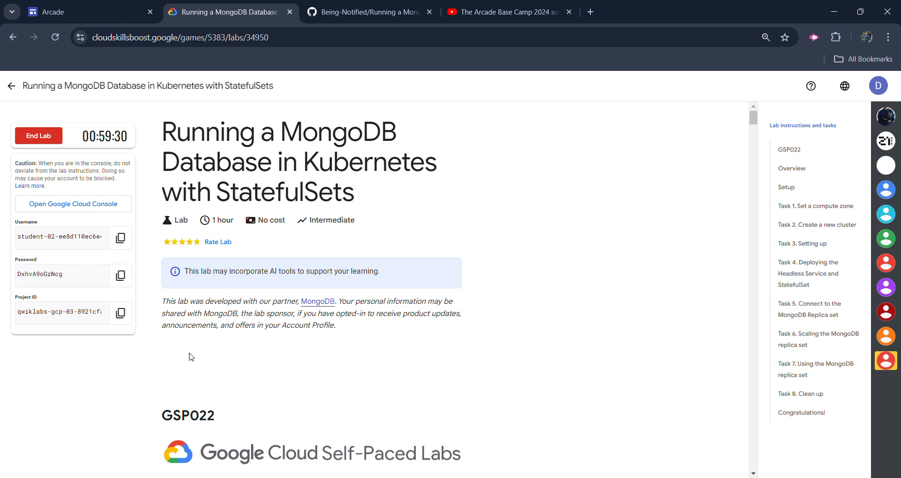
{"action": "left_click", "coordinate": [72, 203]}
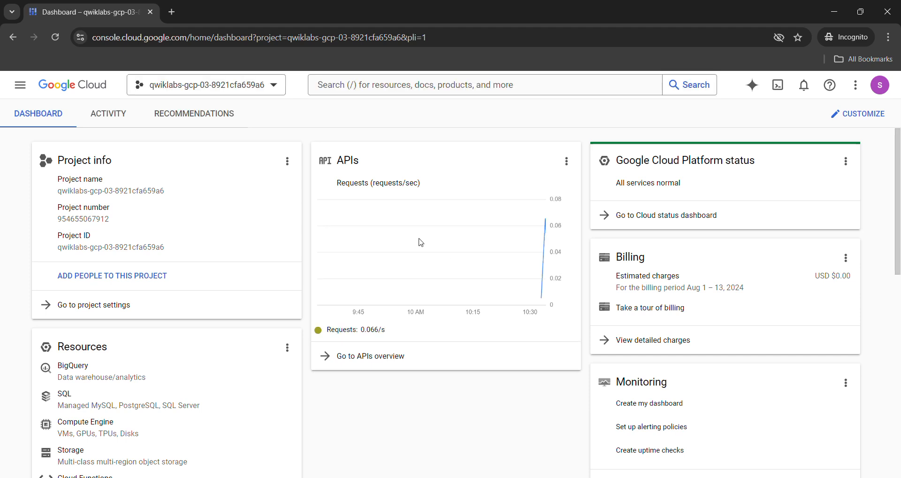
- Open the Cloud Console navigation menu over the qwiklabs-gcp-03 project dashboard
{"action": "left_click", "coordinate": [19, 85]}
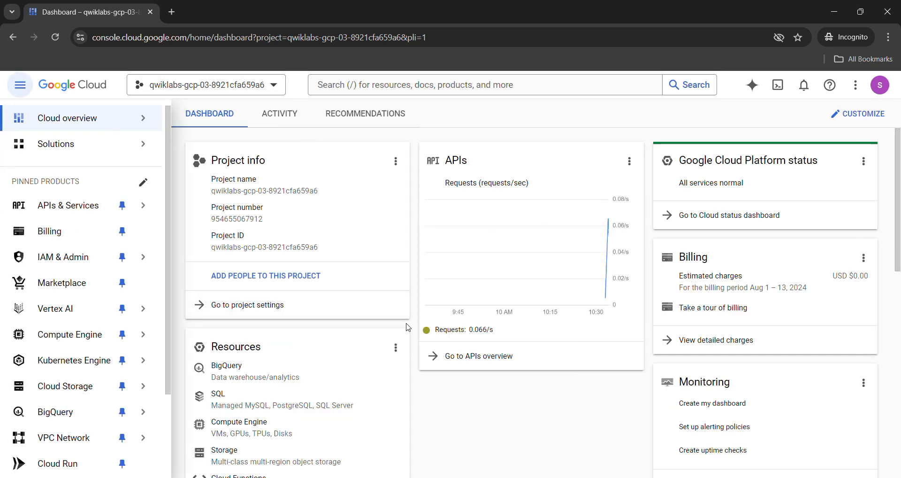
{"action": "mouse_move", "coordinate": [390, 271]}
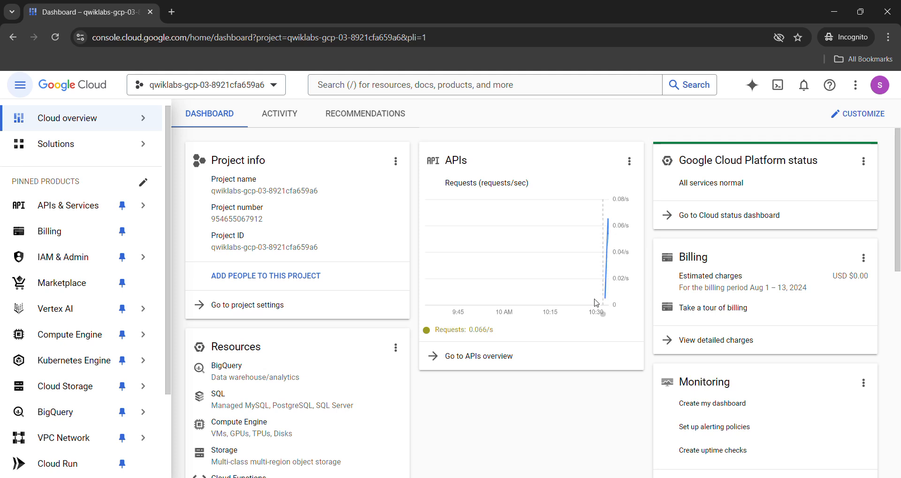
{"action": "mouse_move", "coordinate": [281, 451]}
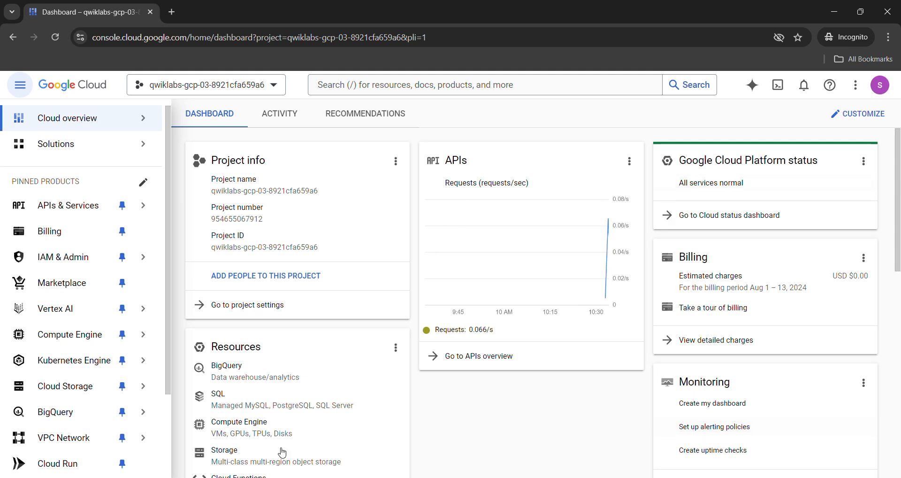
{"action": "mouse_move", "coordinate": [593, 389]}
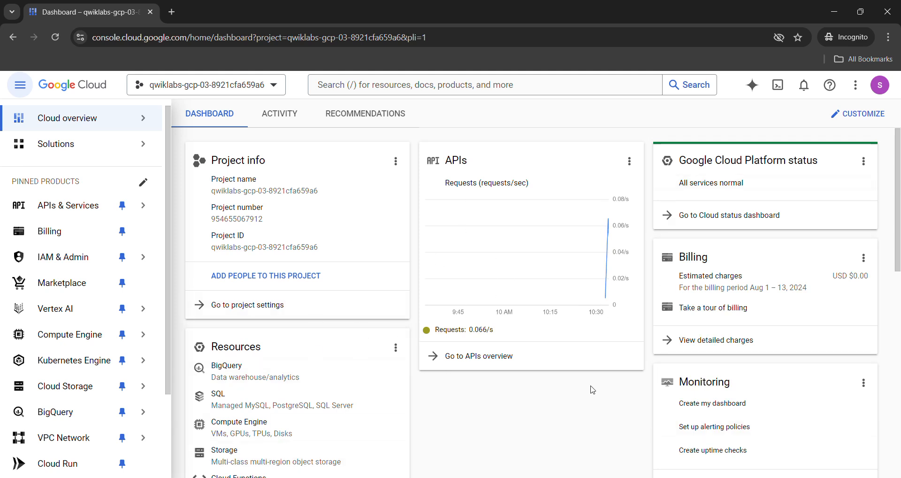
{"action": "mouse_move", "coordinate": [561, 398]}
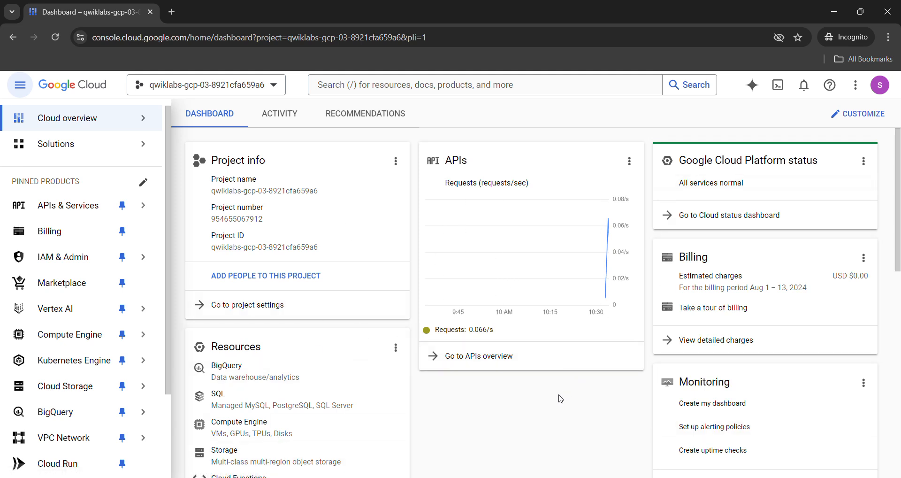
{"action": "mouse_move", "coordinate": [717, 116]}
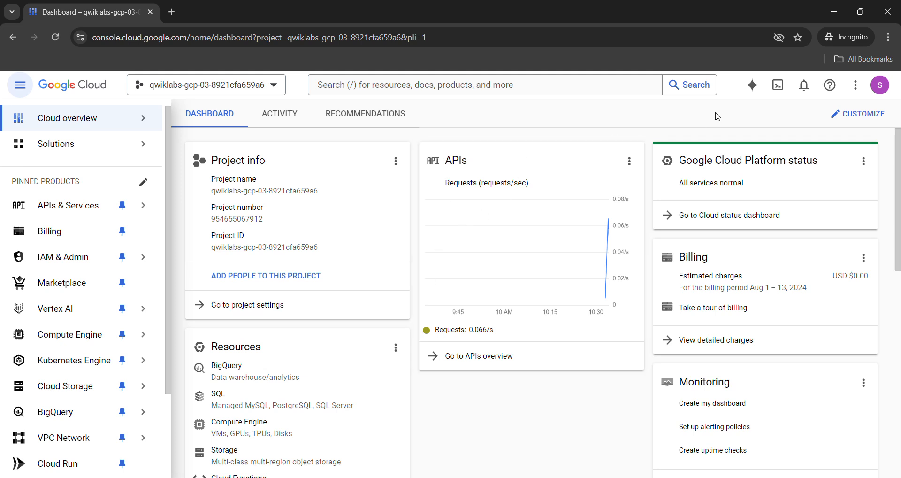
{"action": "mouse_move", "coordinate": [777, 85]}
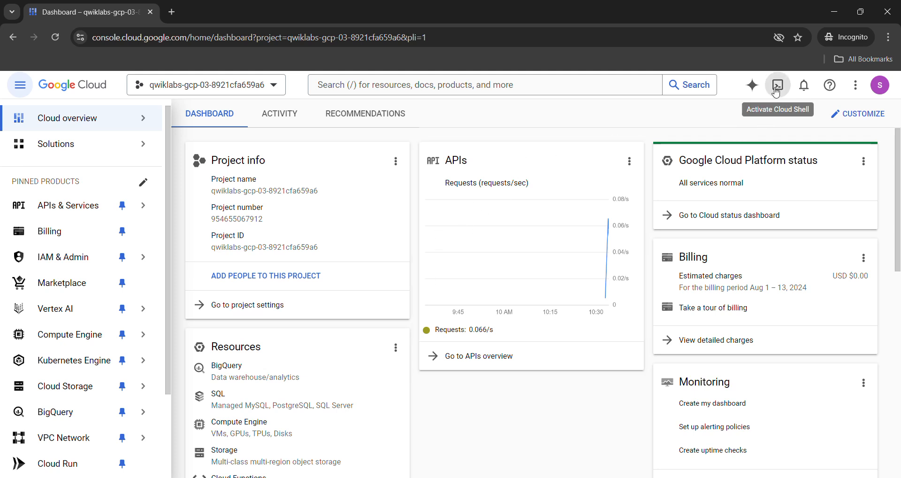
- Activate a Cloud Shell terminal for the lab project and focus its prompt
{"action": "left_click", "coordinate": [777, 84]}
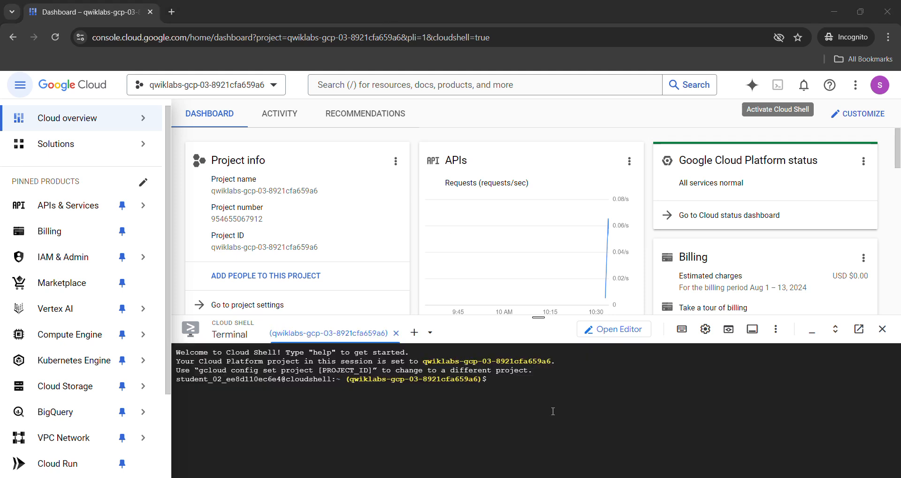
{"action": "left_click", "coordinate": [367, 410]}
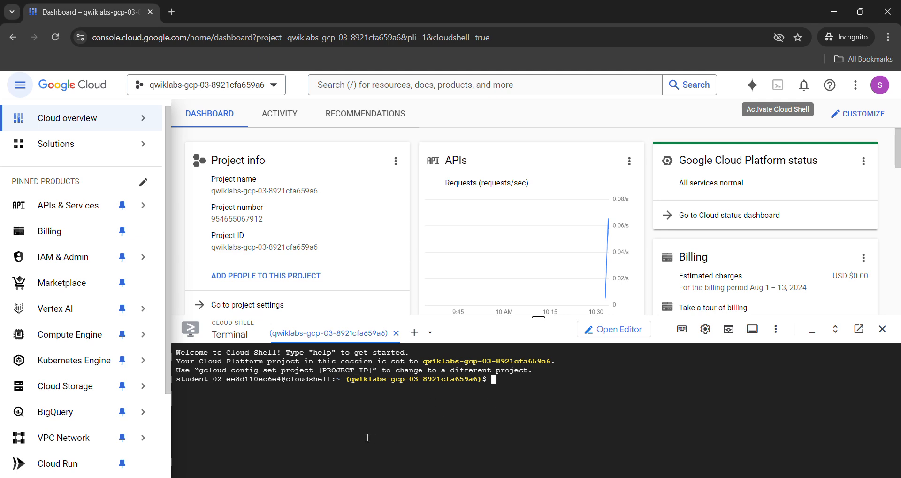
{"action": "mouse_move", "coordinate": [416, 454]}
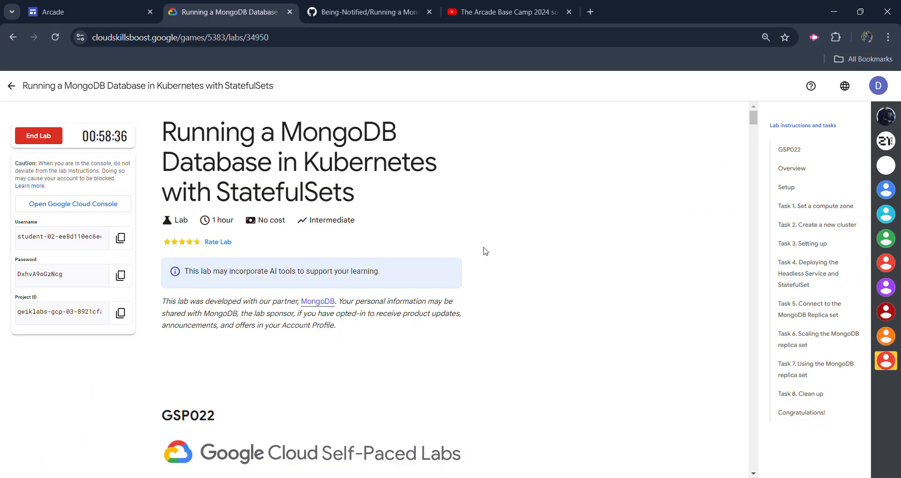
- Copy the script's first line 'export ZONE=' from GitHub into the Cloud Shell prompt
{"action": "left_click", "coordinate": [367, 11]}
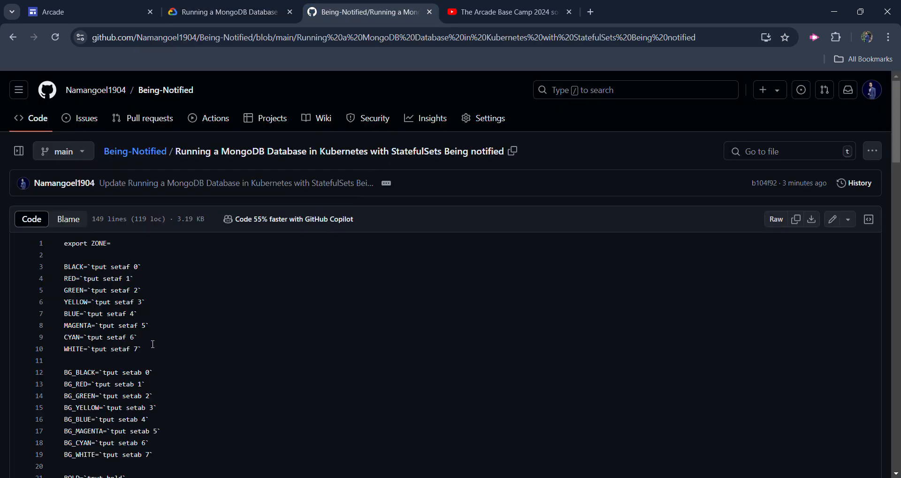
{"action": "mouse_move", "coordinate": [180, 332]}
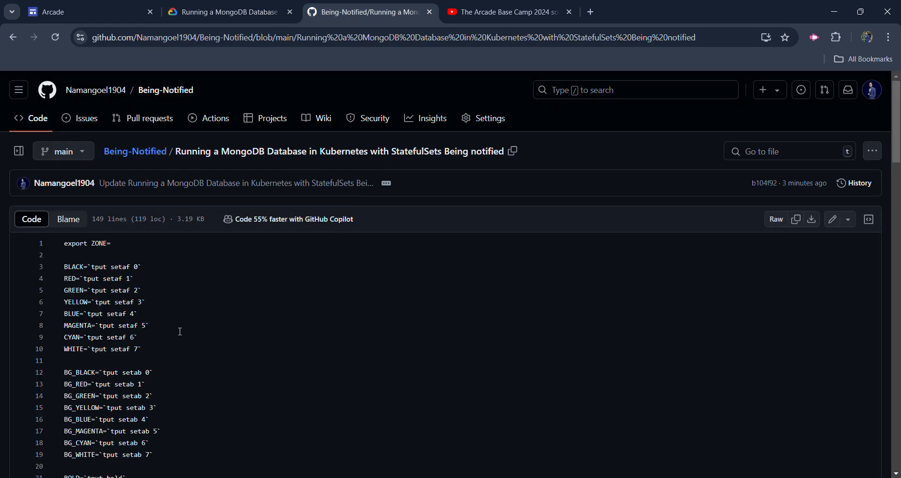
{"action": "mouse_move", "coordinate": [144, 258]}
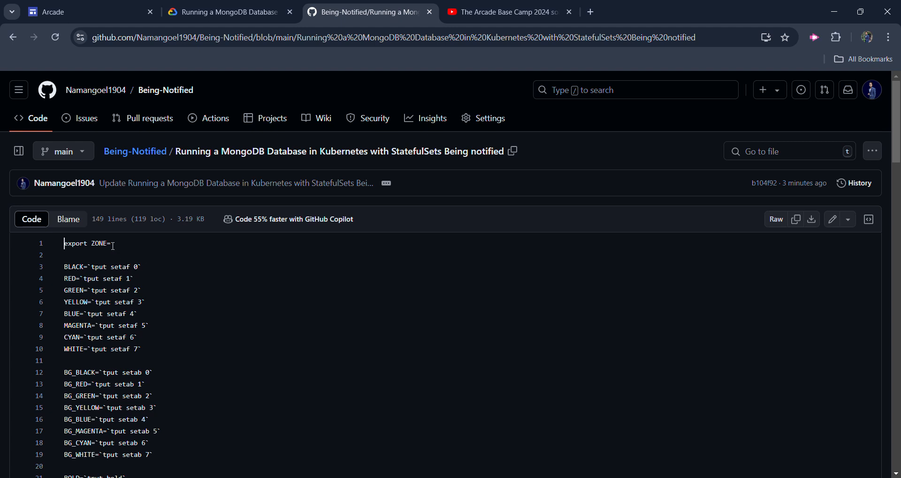
{"action": "double_click", "coordinate": [86, 242]}
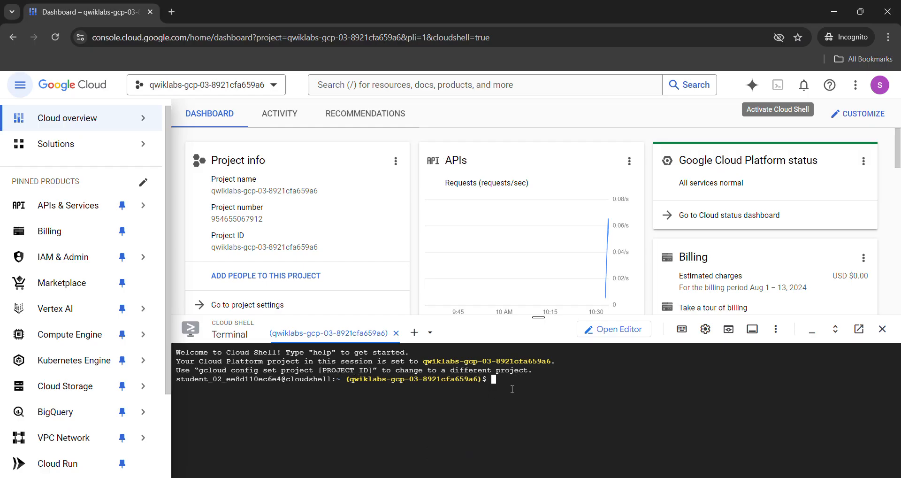
{"action": "type", "text": "export ZONE="}
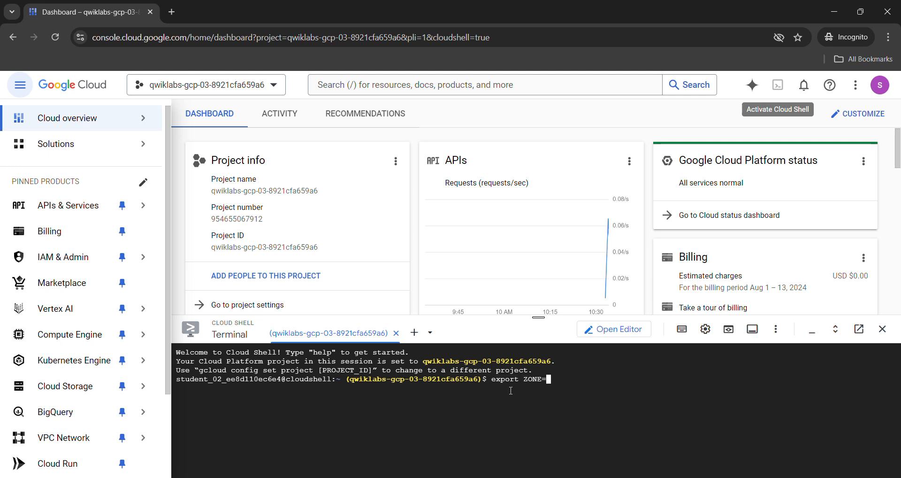
- Take us-west1-a from the lab's Task 1 and run export ZONE=us-west1-a in Cloud Shell
{"action": "left_click", "coordinate": [226, 11]}
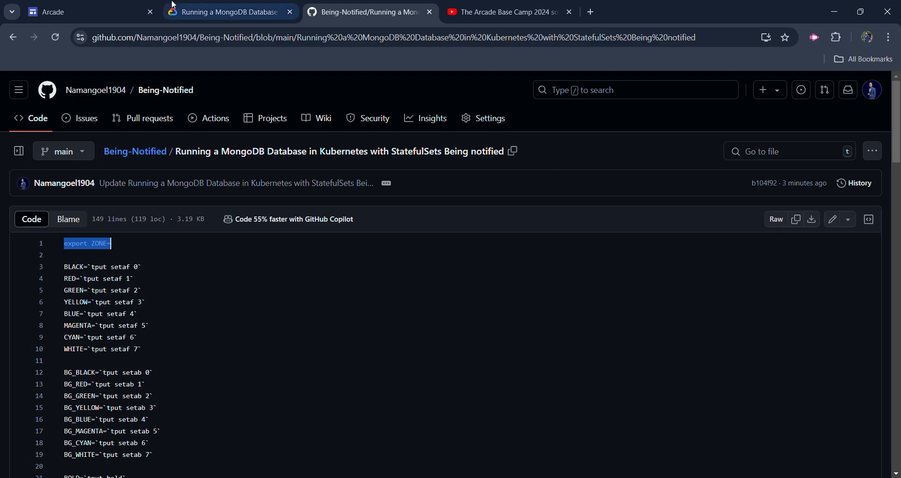
{"action": "left_click", "coordinate": [229, 12]}
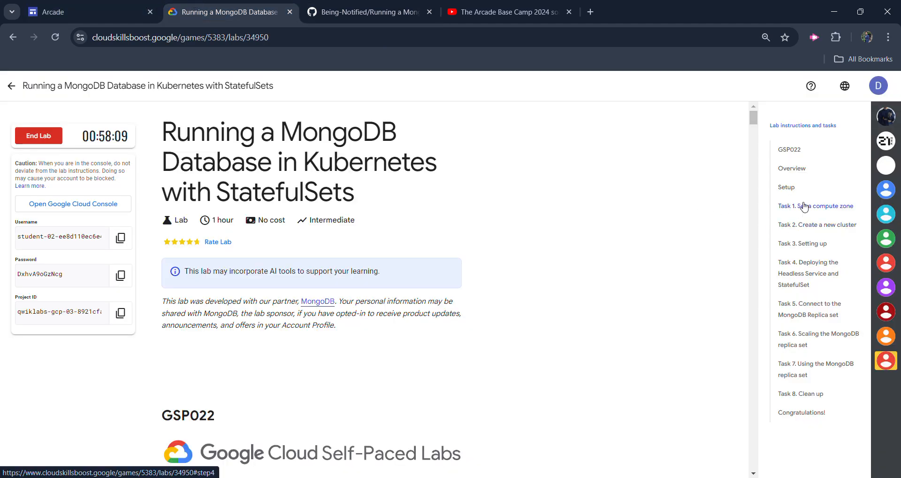
{"action": "left_click", "coordinate": [815, 206]}
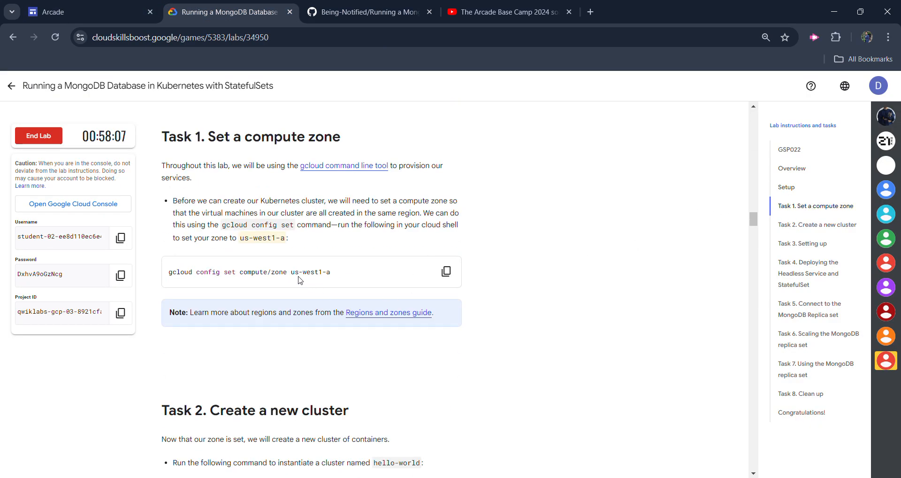
{"action": "double_click", "coordinate": [311, 272]}
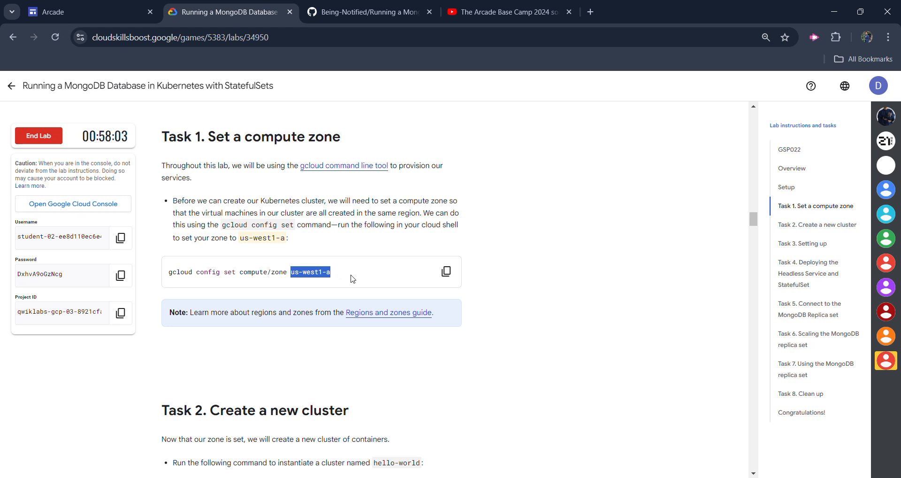
{"action": "mouse_move", "coordinate": [343, 281]}
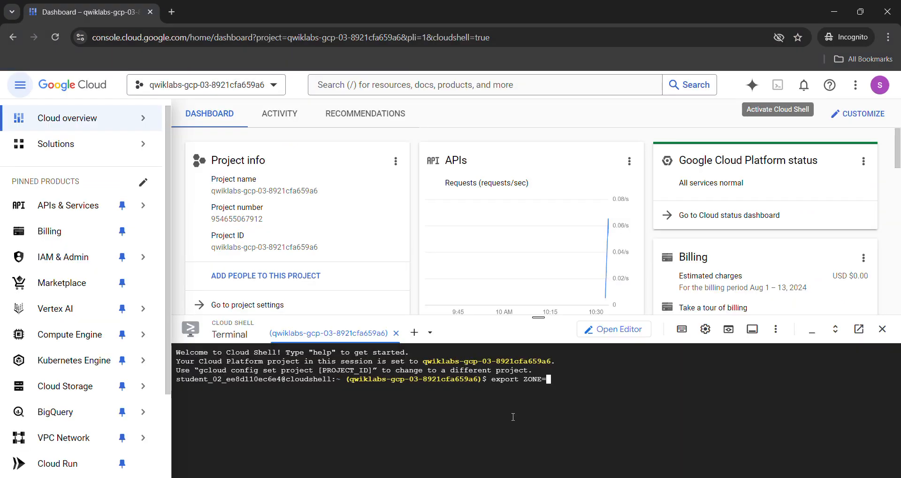
{"action": "type", "text": "us-west1-a"}
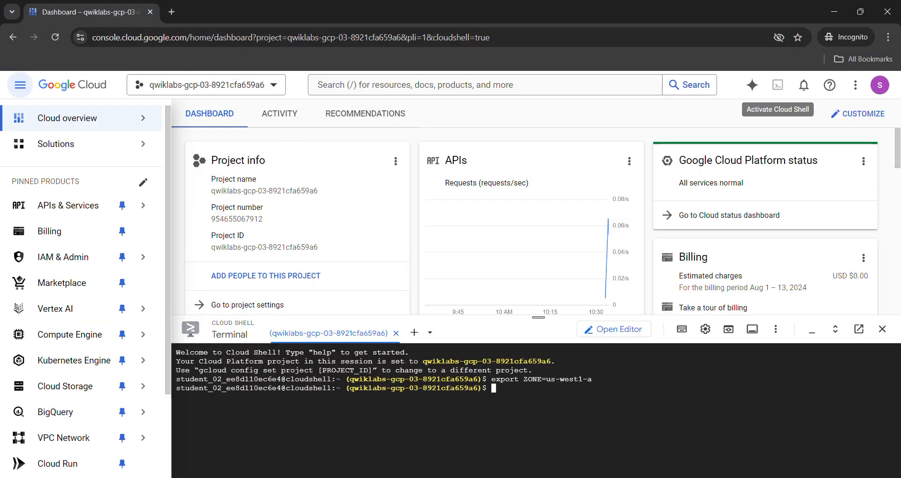
{"action": "left_click", "coordinate": [368, 12]}
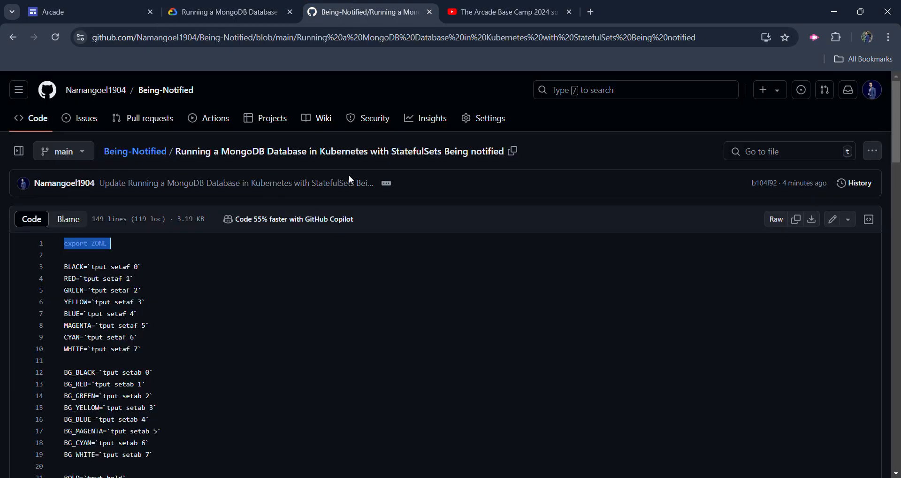
- Select the remaining setup script lines from line 3 to the end in GitHub
{"action": "scroll", "scroll_direction": "down", "scroll_amount": 3}
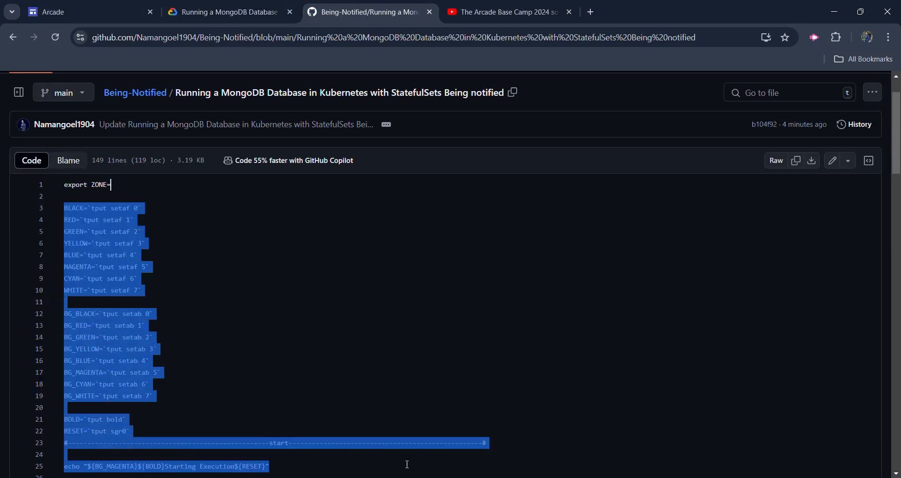
{"action": "scroll", "scroll_direction": "down", "scroll_amount": 3}
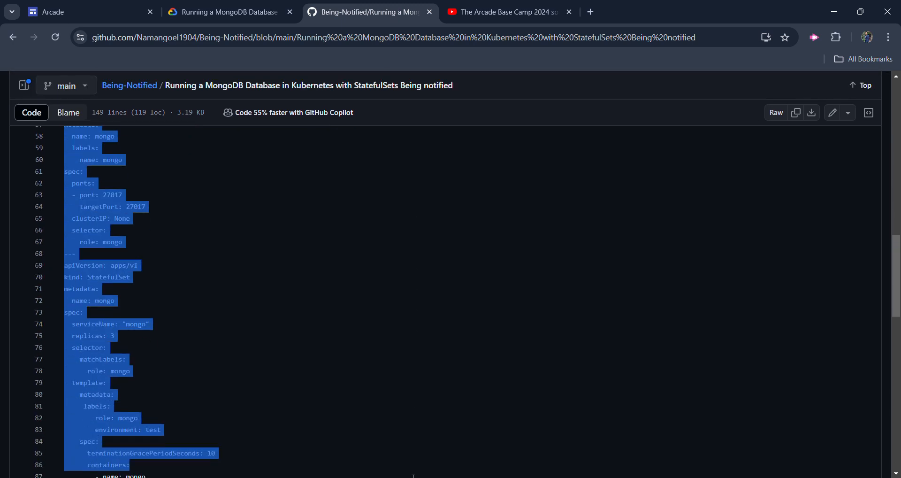
{"action": "scroll", "scroll_direction": "down", "scroll_amount": 3}
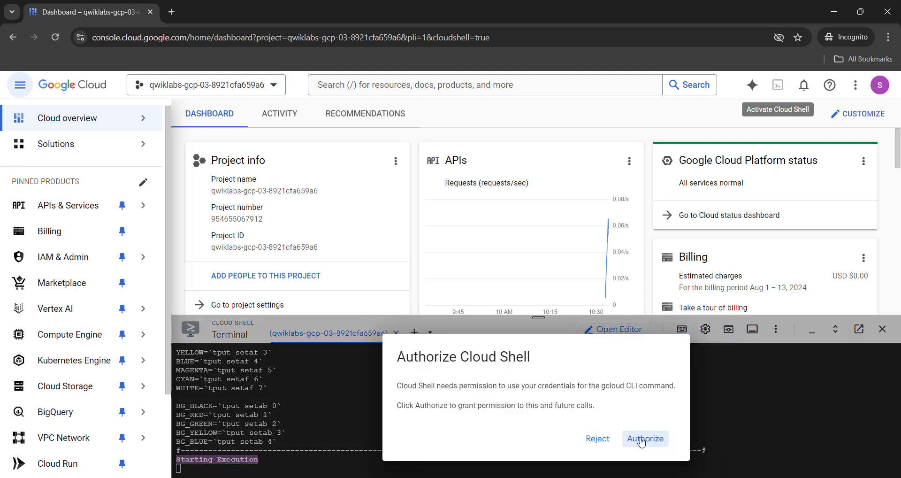
- Authorize Cloud Shell credentials so the script creates the storage class, mongo service and StatefulSet
{"action": "left_click", "coordinate": [644, 438]}
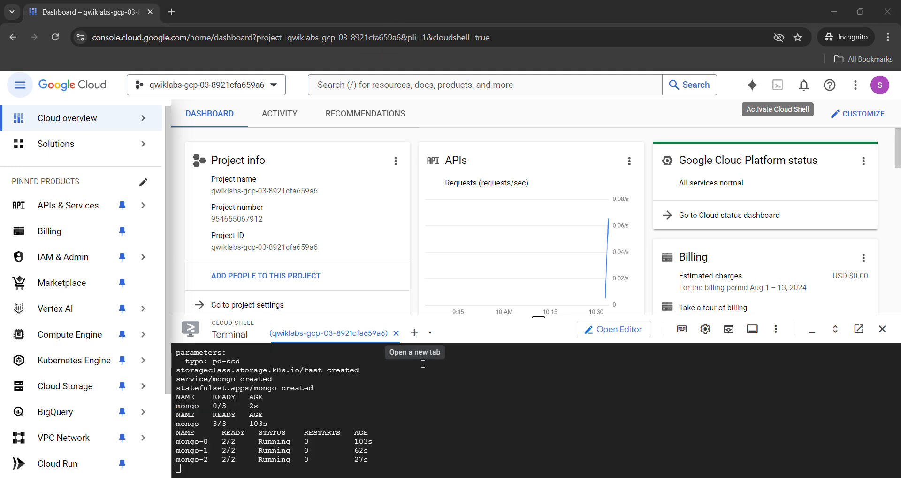
{"action": "mouse_move", "coordinate": [430, 417]}
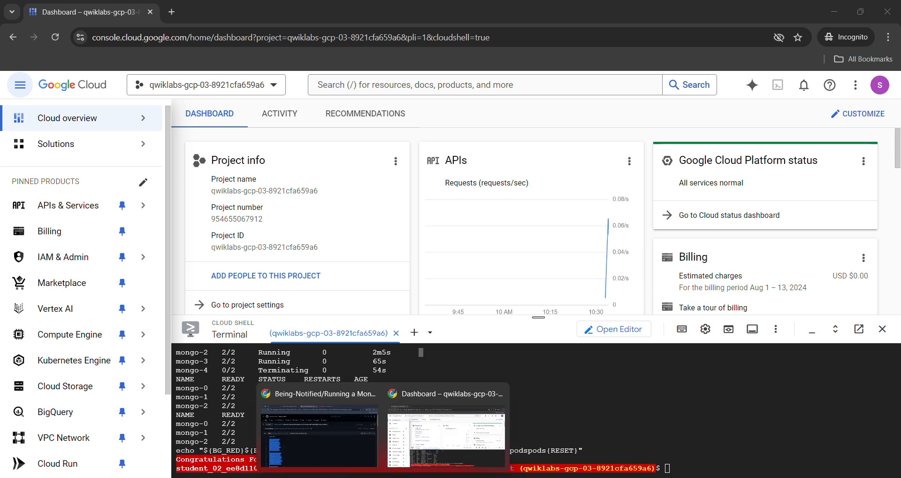
- Verify the Create a new Cluster objective in the lab instructions
{"action": "left_click", "coordinate": [224, 11]}
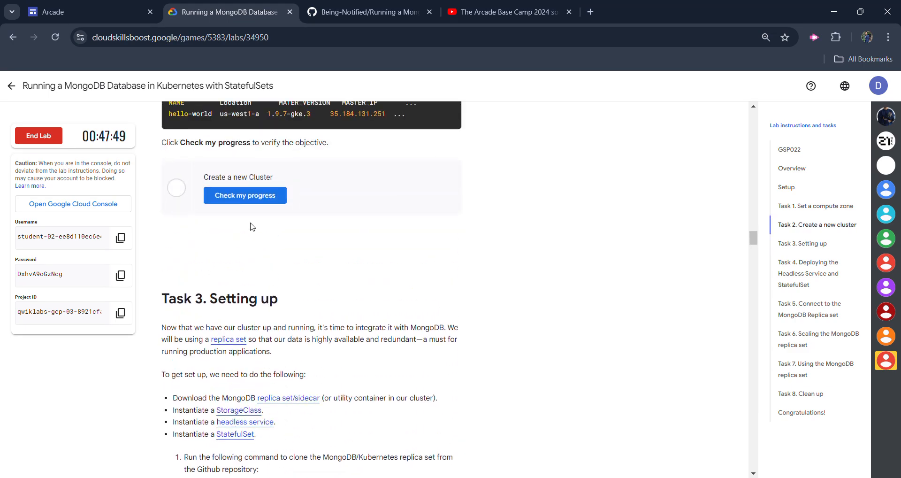
{"action": "left_click", "coordinate": [244, 195]}
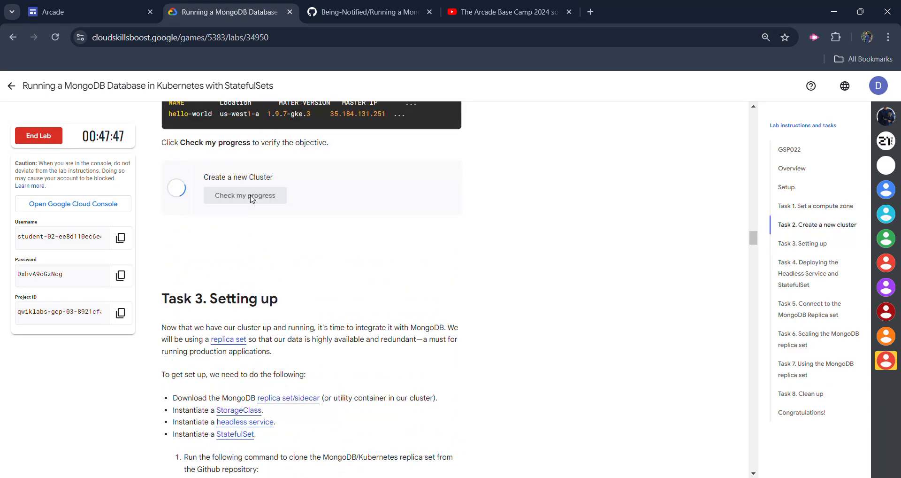
{"action": "scroll", "scroll_direction": "down", "scroll_amount": 3}
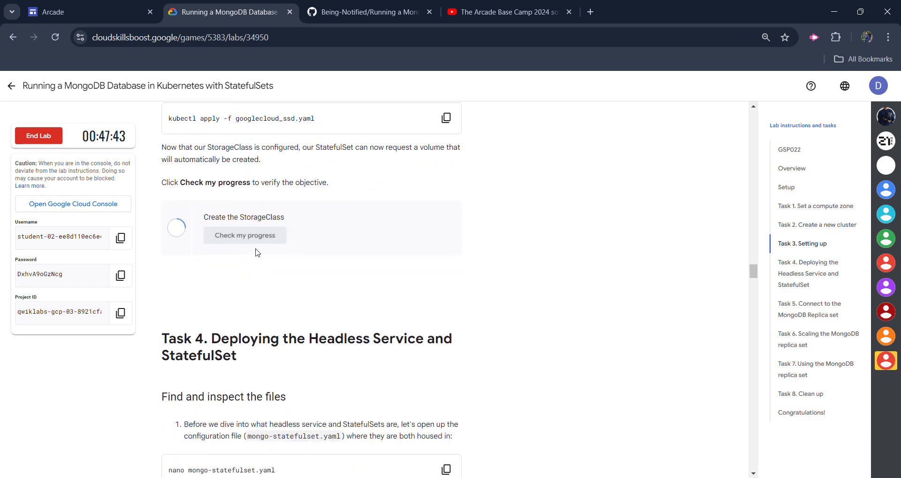
{"action": "mouse_move", "coordinate": [253, 272]}
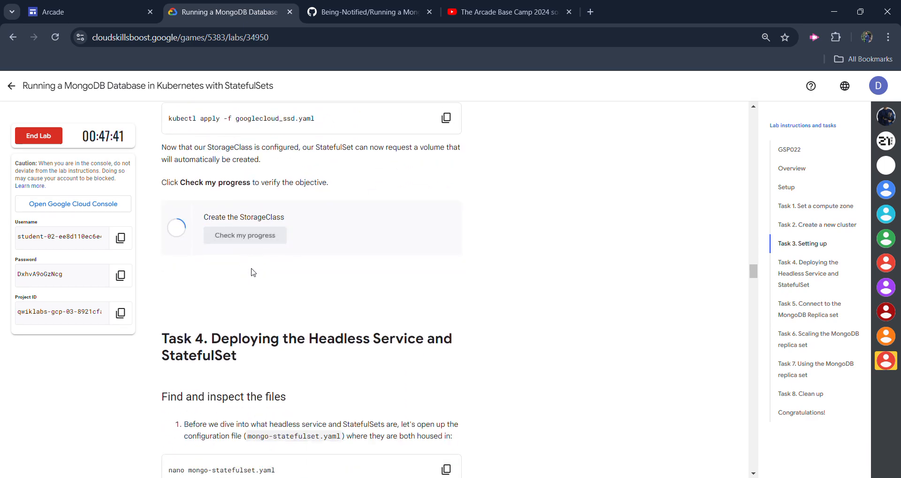
{"action": "scroll", "scroll_direction": "down", "scroll_amount": 3}
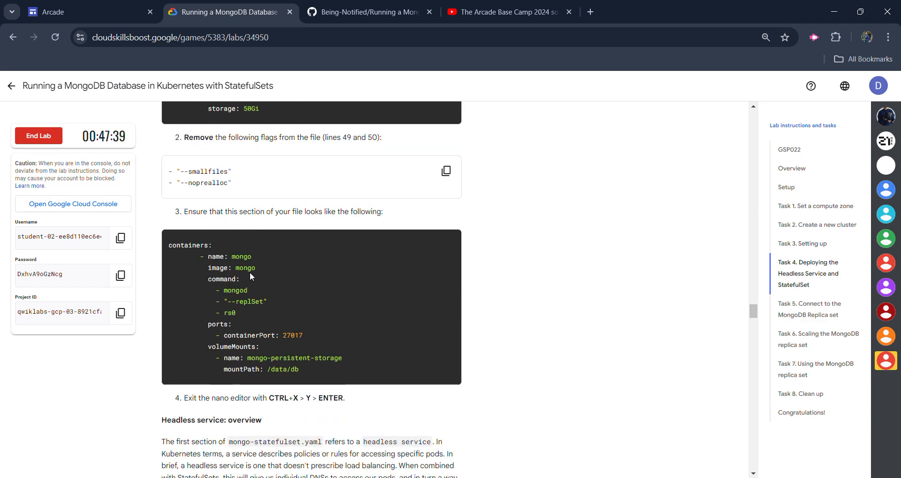
{"action": "scroll", "scroll_direction": "down", "scroll_amount": 3}
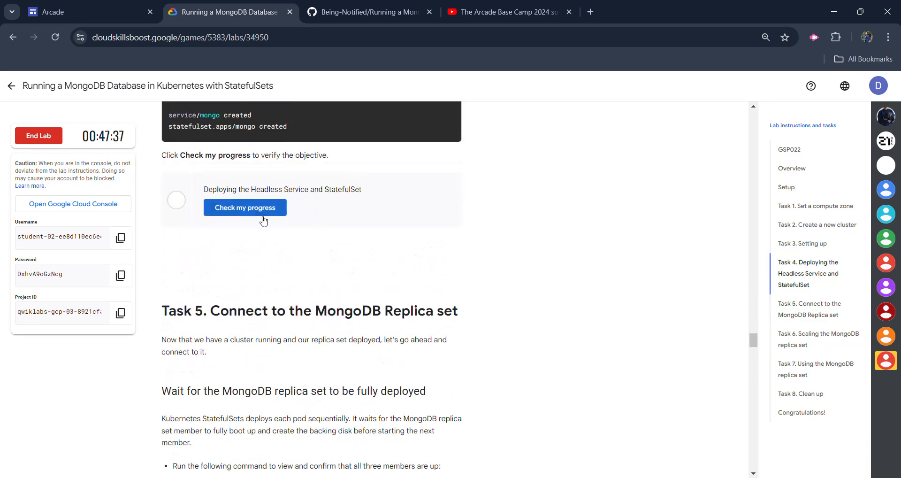
- Verify the headless service/StatefulSet and Scaling the MongoDB replica set objectives
{"action": "left_click", "coordinate": [245, 208]}
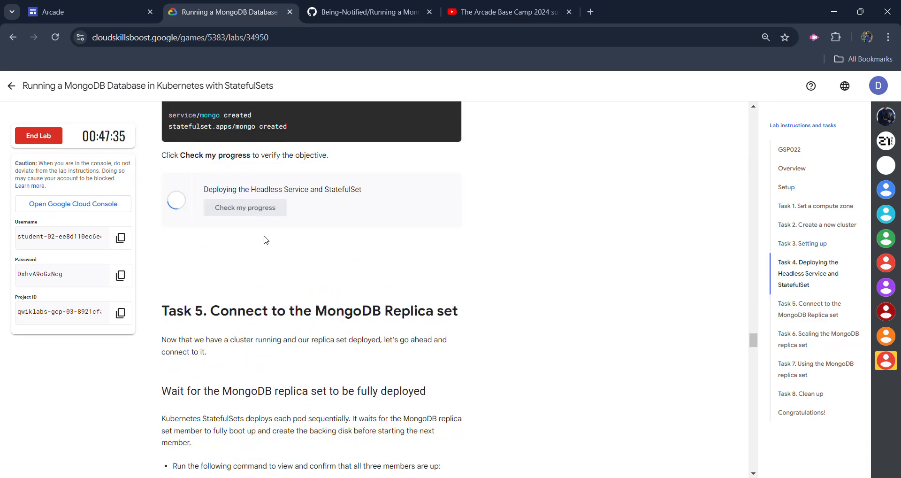
{"action": "left_click", "coordinate": [245, 207]}
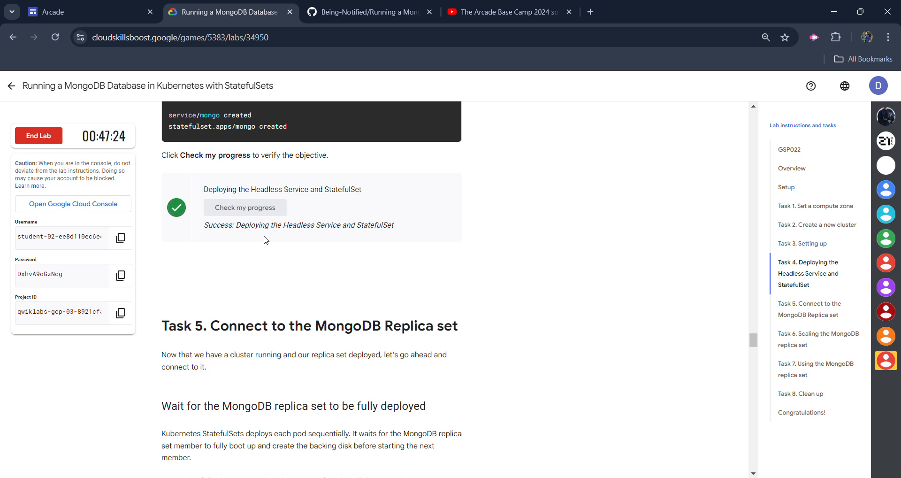
{"action": "mouse_move", "coordinate": [257, 229]}
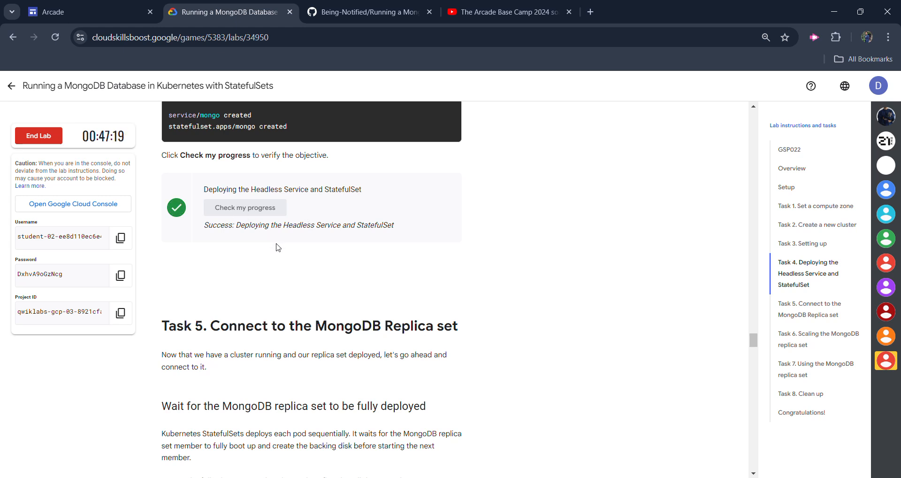
{"action": "scroll", "scroll_direction": "down", "scroll_amount": 3}
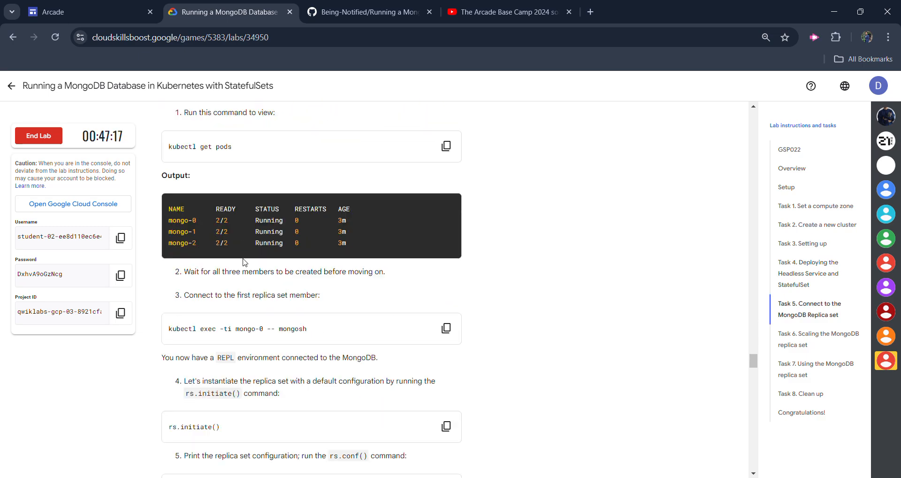
{"action": "scroll", "scroll_direction": "down", "scroll_amount": 3}
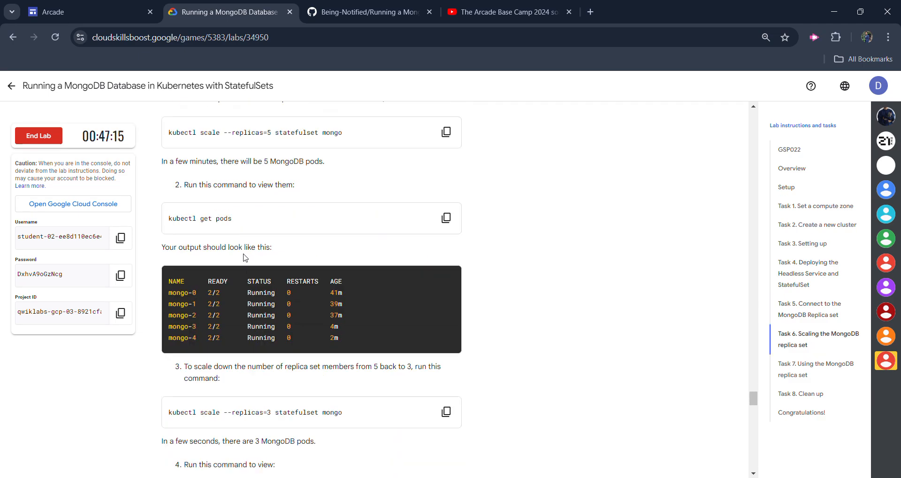
{"action": "scroll", "scroll_direction": "down", "scroll_amount": 3}
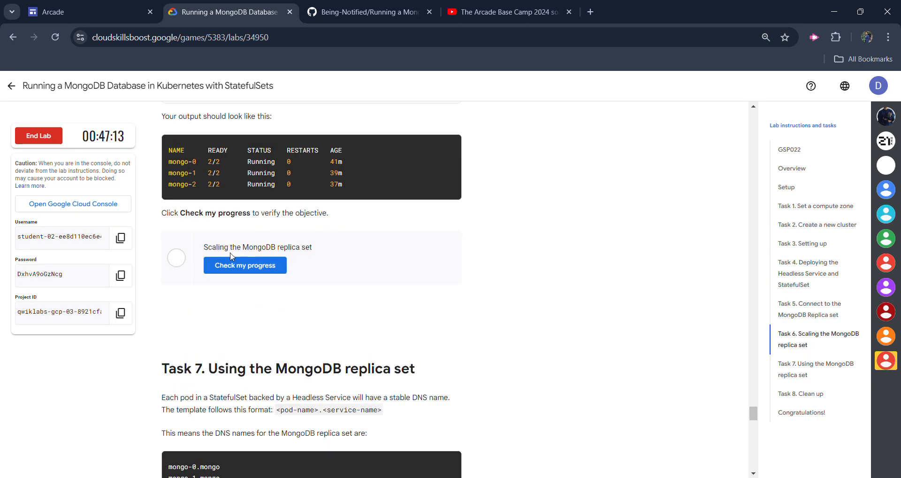
{"action": "left_click", "coordinate": [244, 265]}
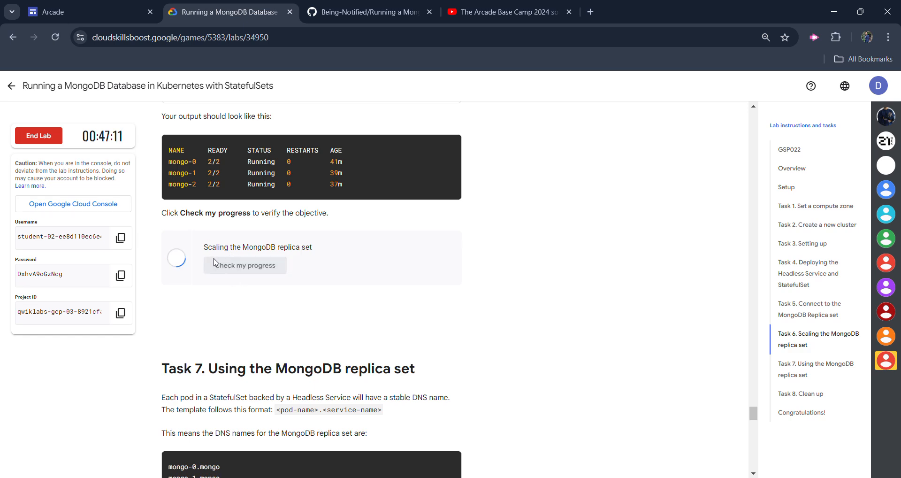
{"action": "scroll", "scroll_direction": "down", "scroll_amount": 3}
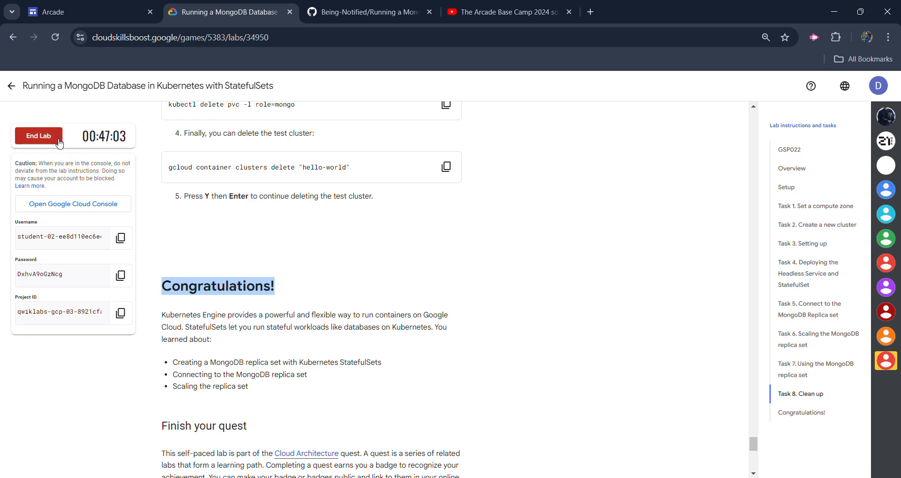
- End the running lab, submit a five-star rating, and return to the Arcade Base Camp page
{"action": "left_click", "coordinate": [38, 136]}
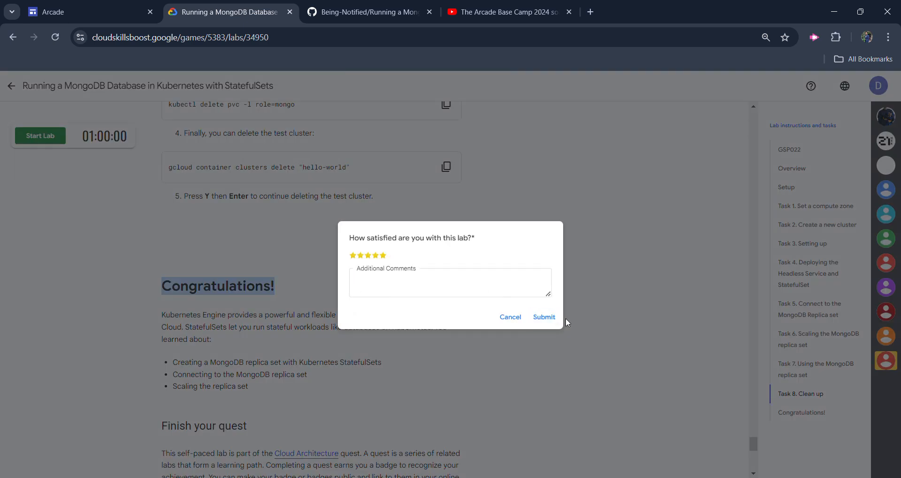
{"action": "left_click", "coordinate": [543, 316]}
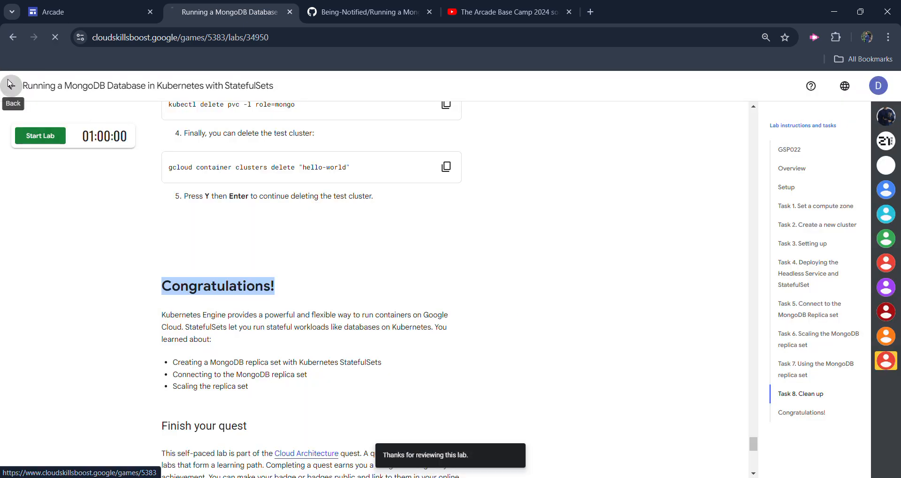
{"action": "left_click", "coordinate": [11, 85]}
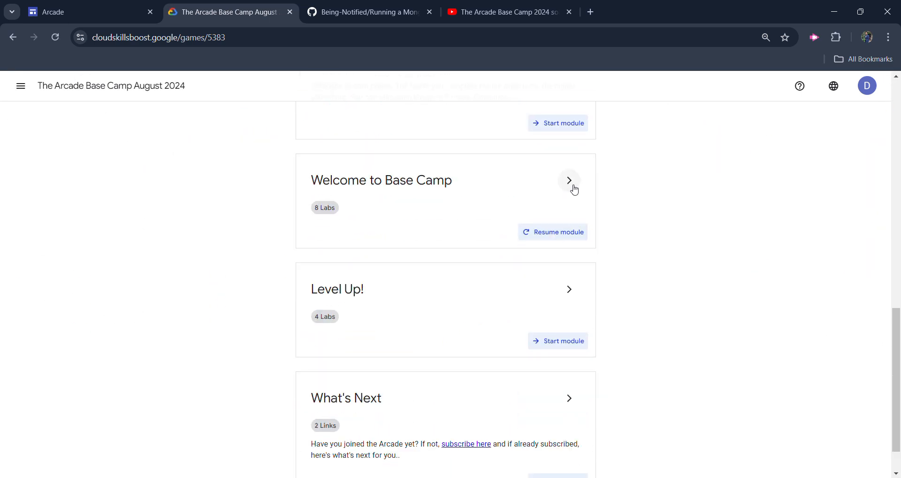
- Expand the Welcome to Base Camp module's lab list showing the MongoDB StatefulSets lab completed
{"action": "left_click", "coordinate": [568, 180]}
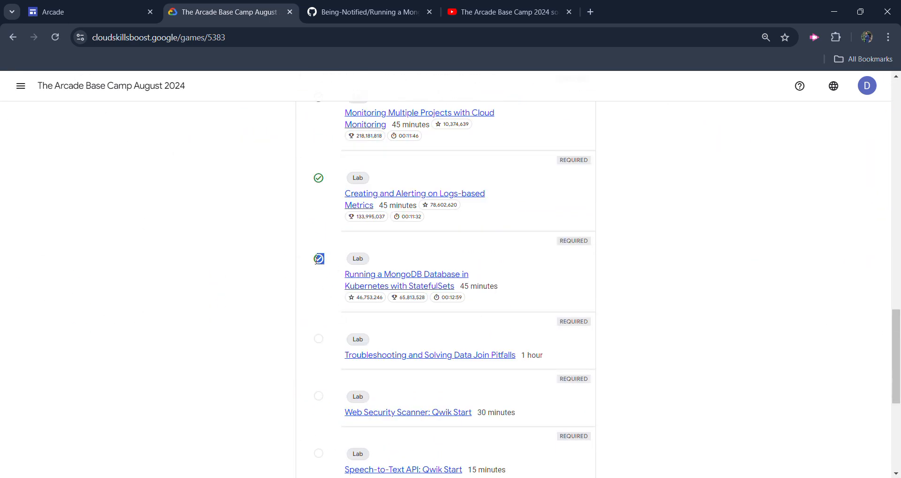
{"action": "left_click", "coordinate": [318, 258]}
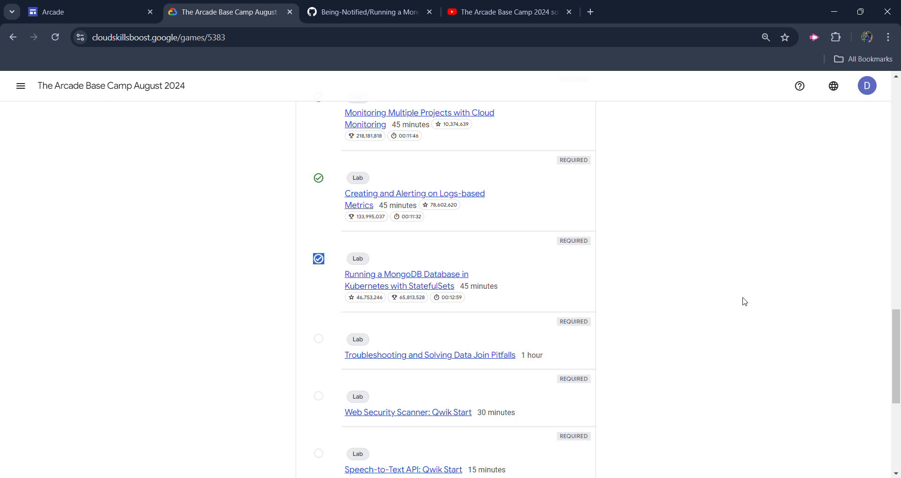
{"action": "mouse_move", "coordinate": [455, 76]}
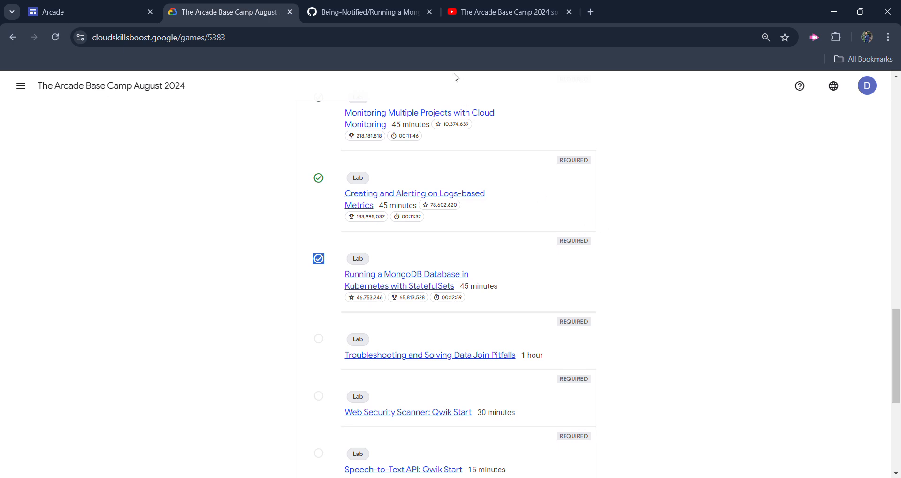